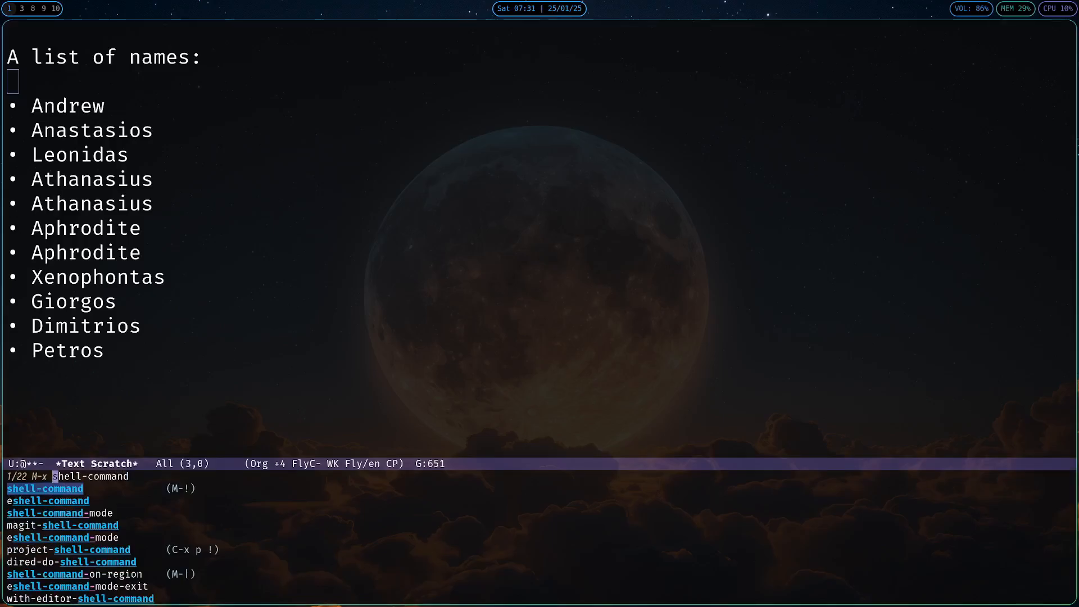
Browse the shell-command and async-shell-command candidates at the M-x prompt.
text(async-)
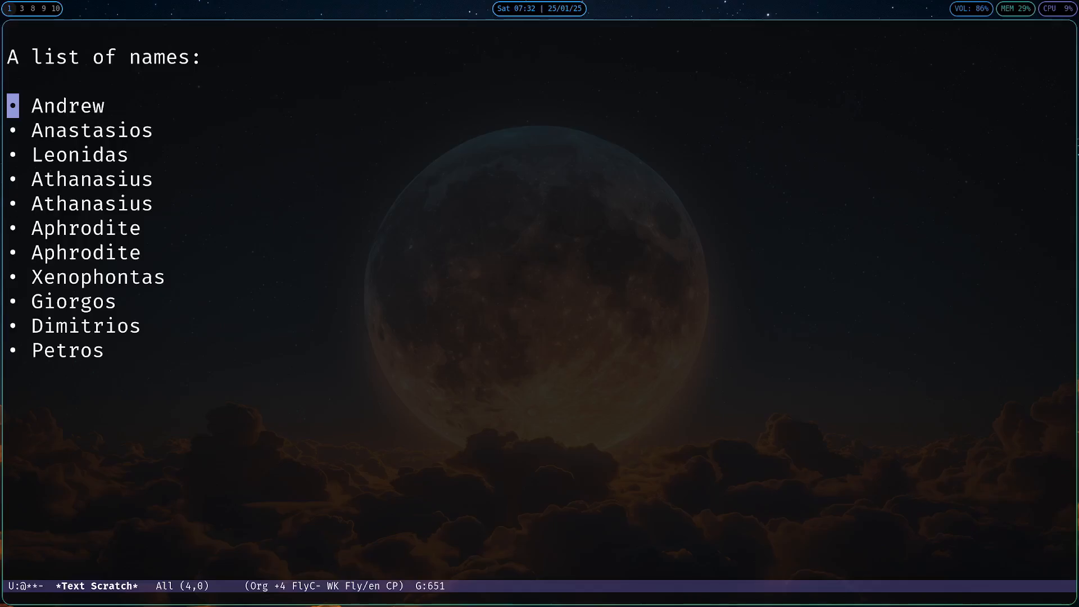
key(alt+x)
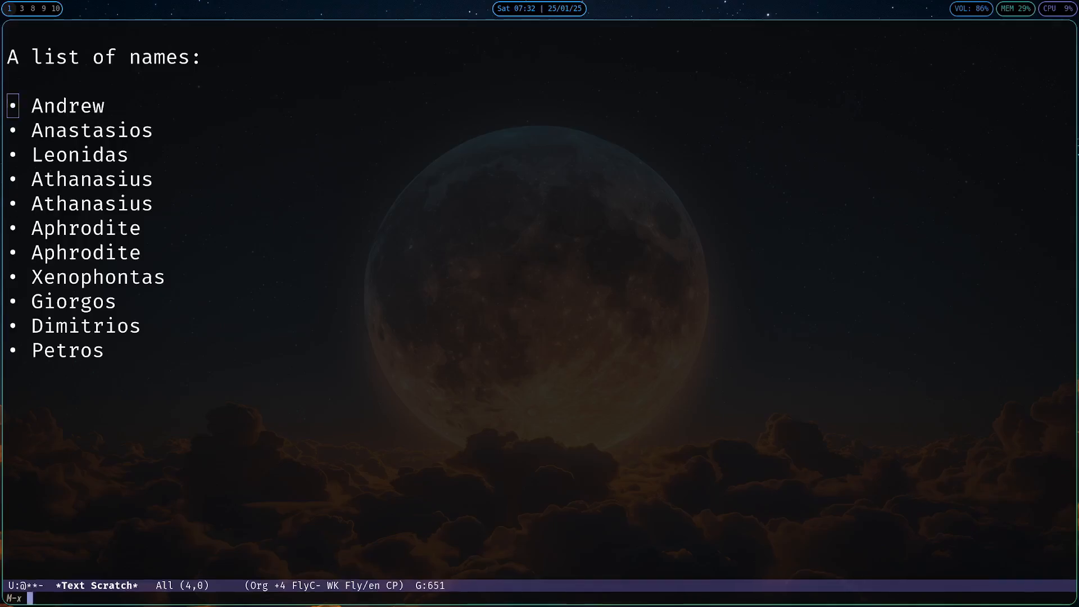
text(shell-command-)
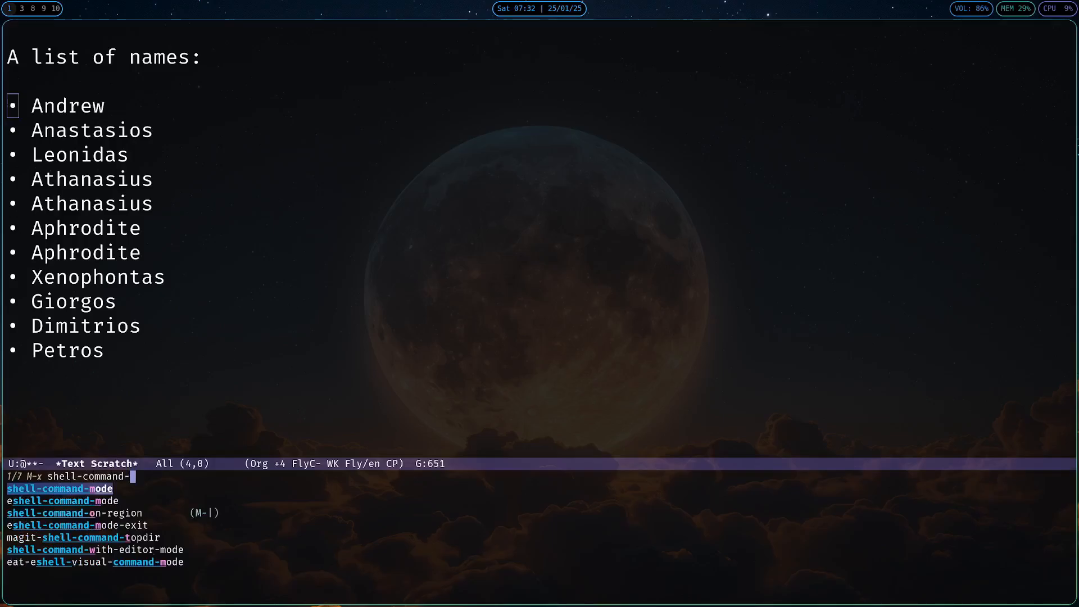
text(o)
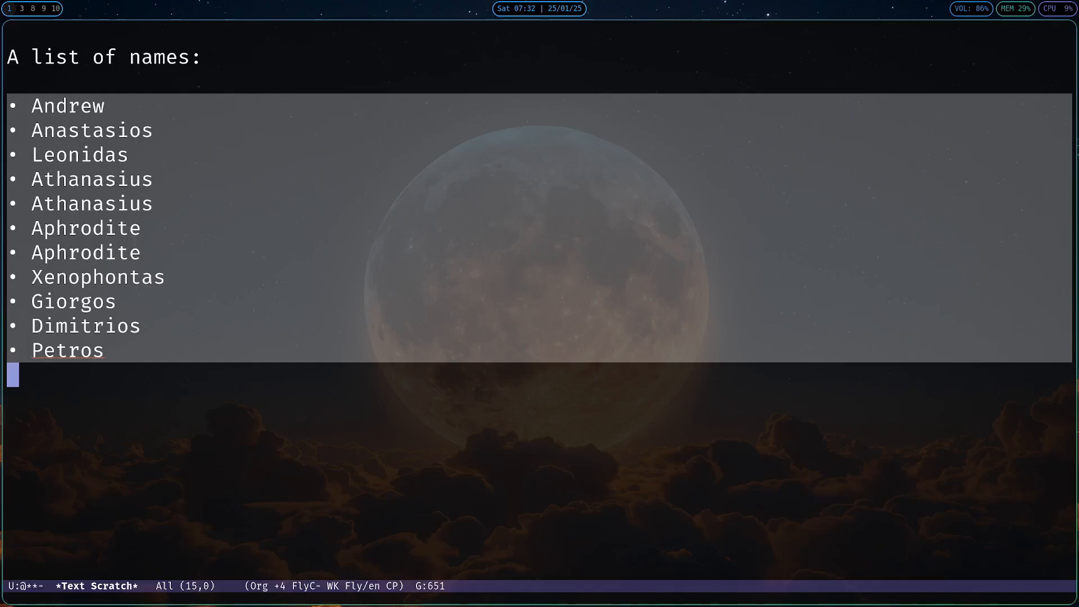
Run 'sort | uniq' on the selected names via M-| to sort and deduplicate them.
key(M-|)
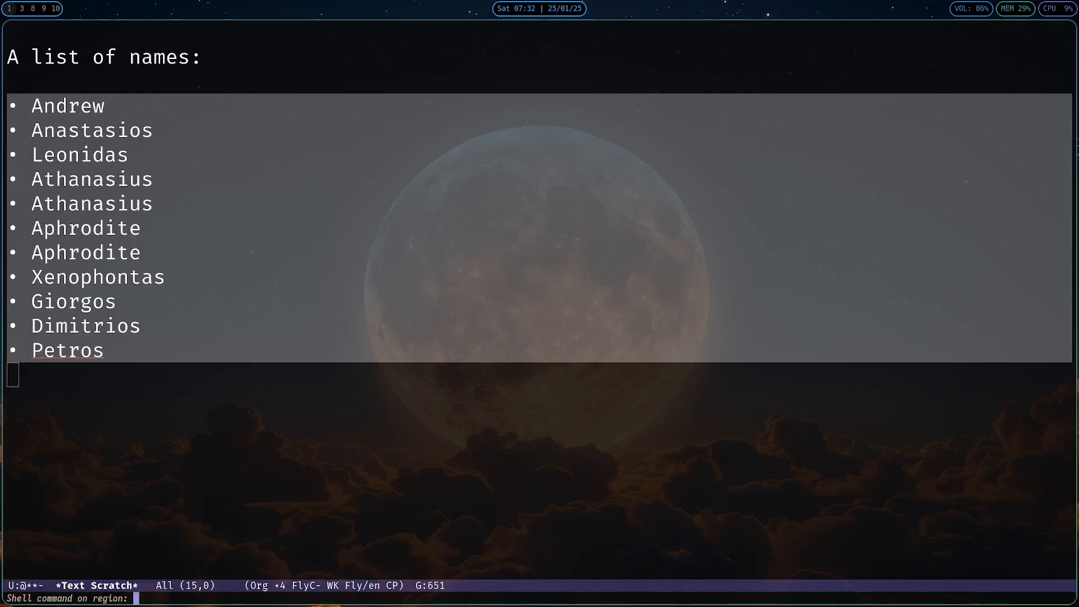
text(sort | uniq)
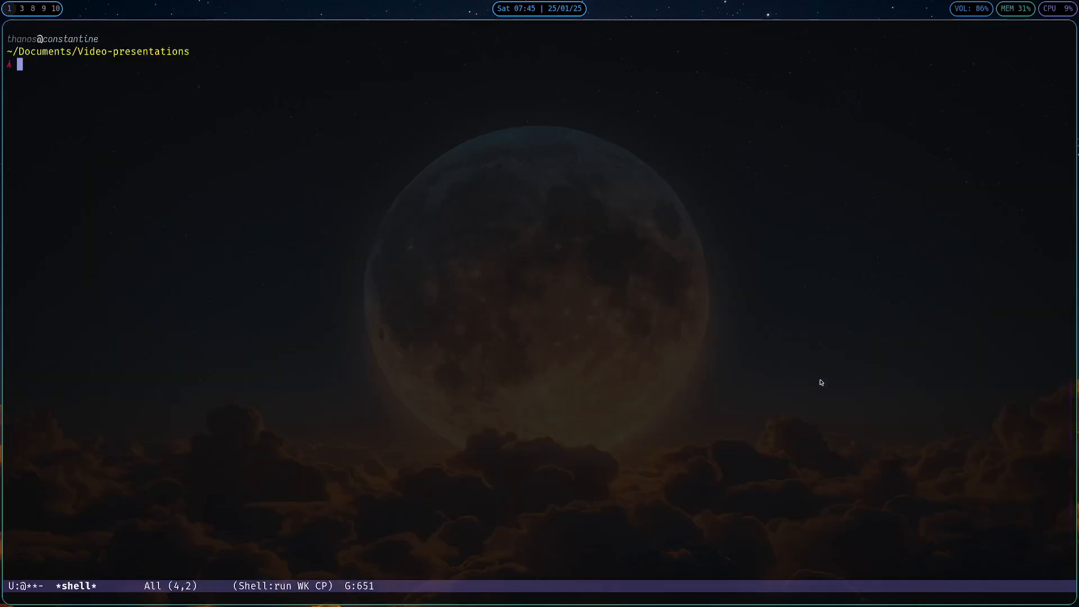
Run 'echo hello' at the shell prompt and recall it from history.
text(echo hello)
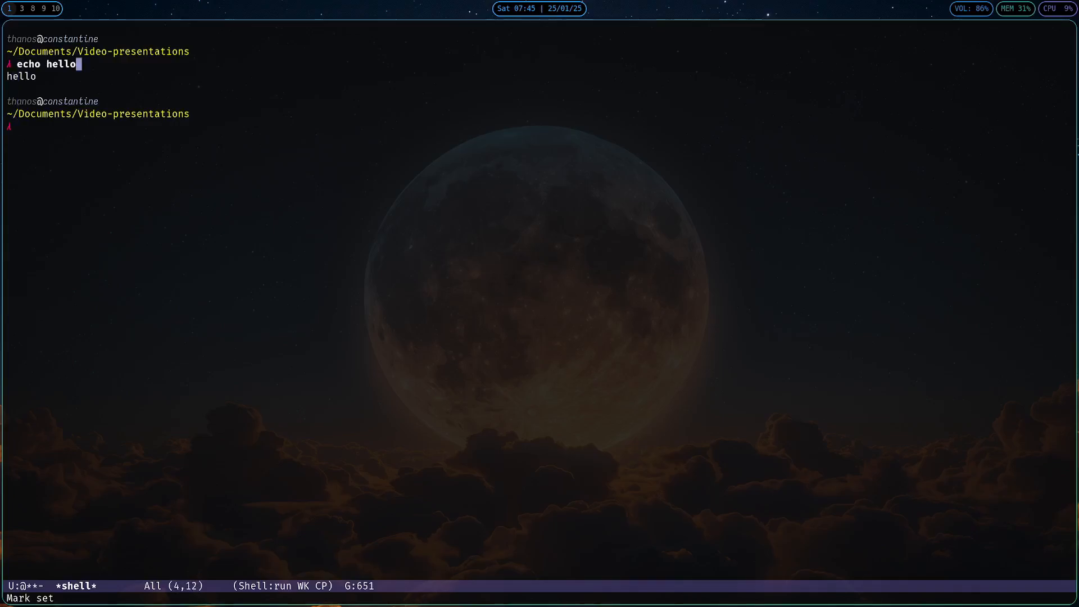
text(echo hello)
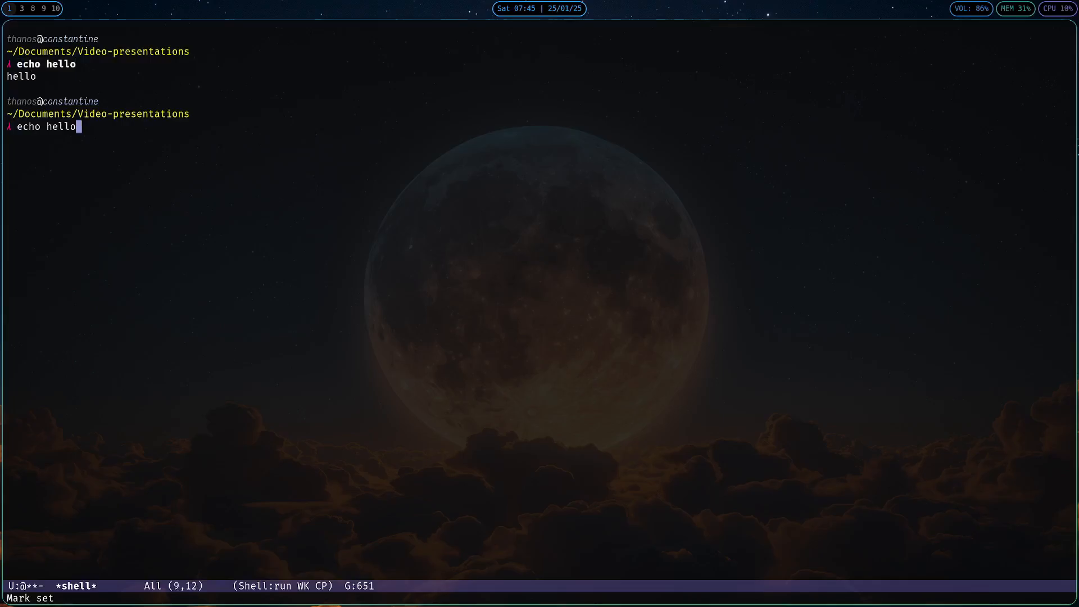
key(Up)
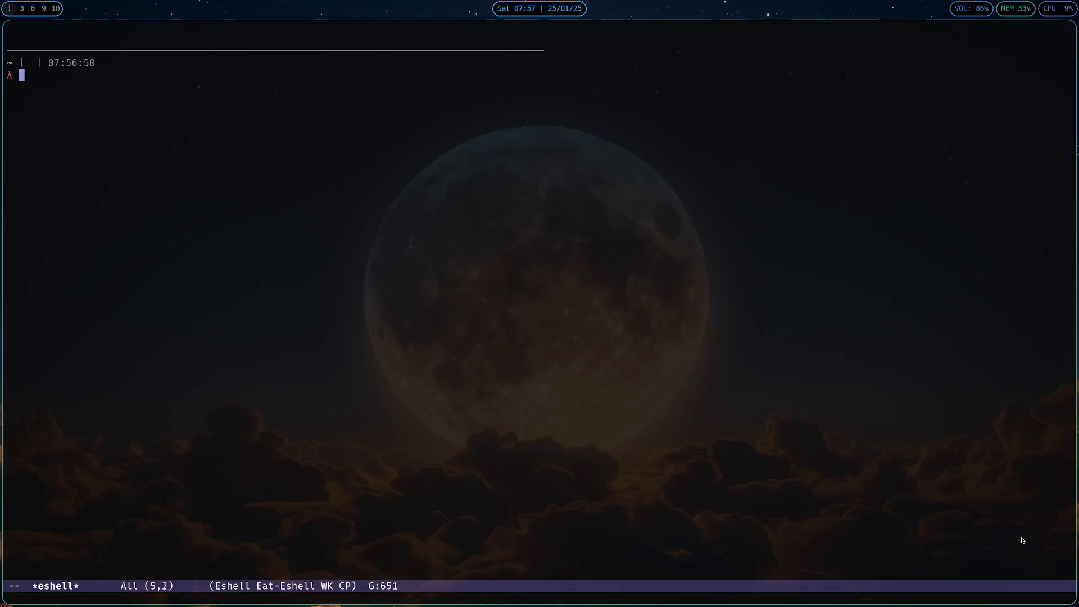
Enter dotfiles/ in Eshell and list its files with ls and ll.
text(cd)
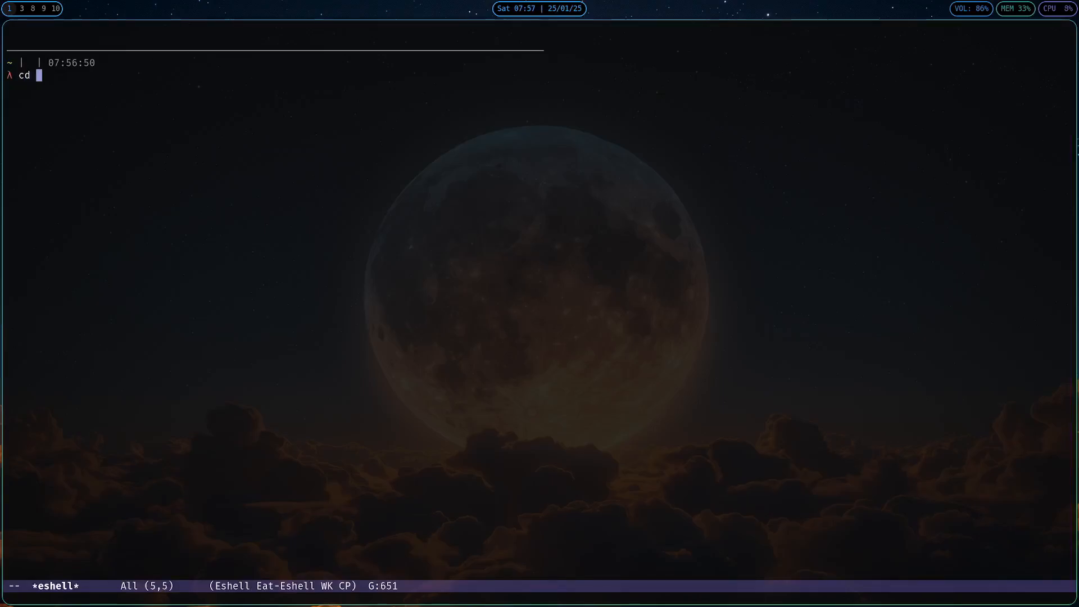
text(dotfiles/)
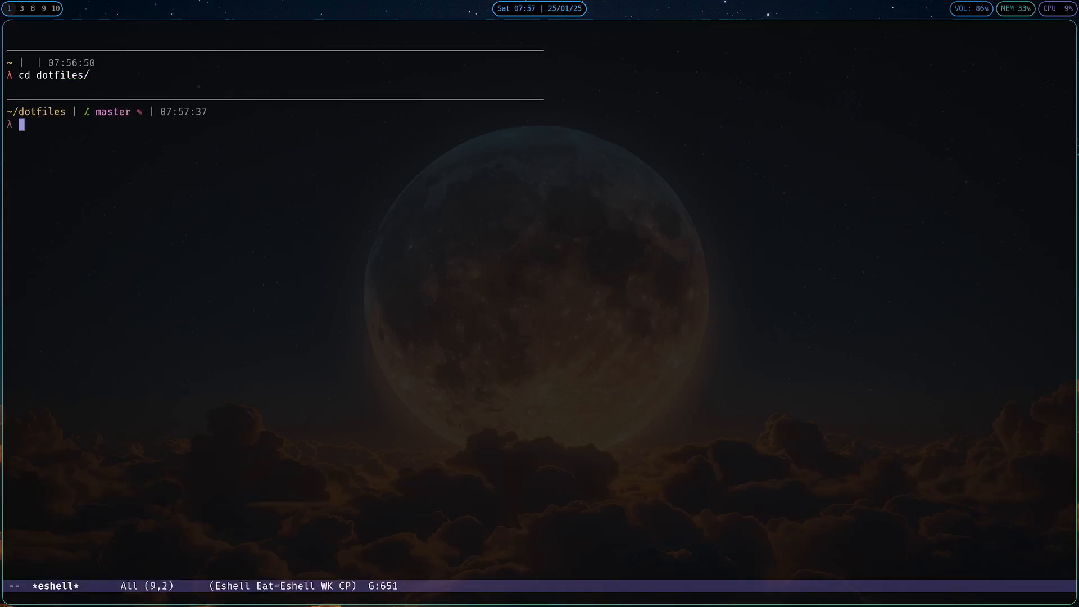
text(ls)
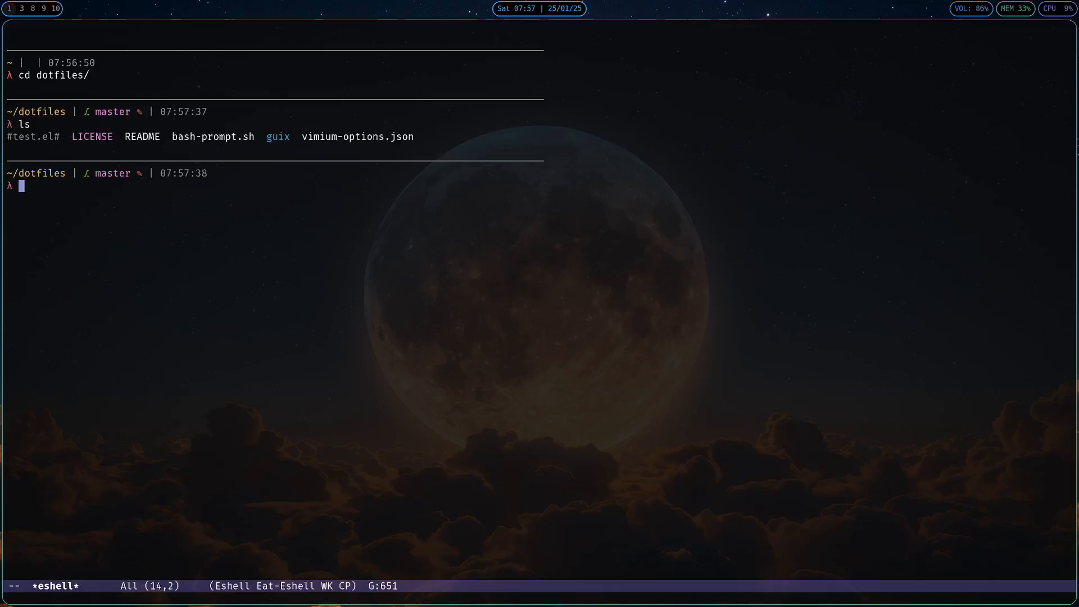
text(ll)
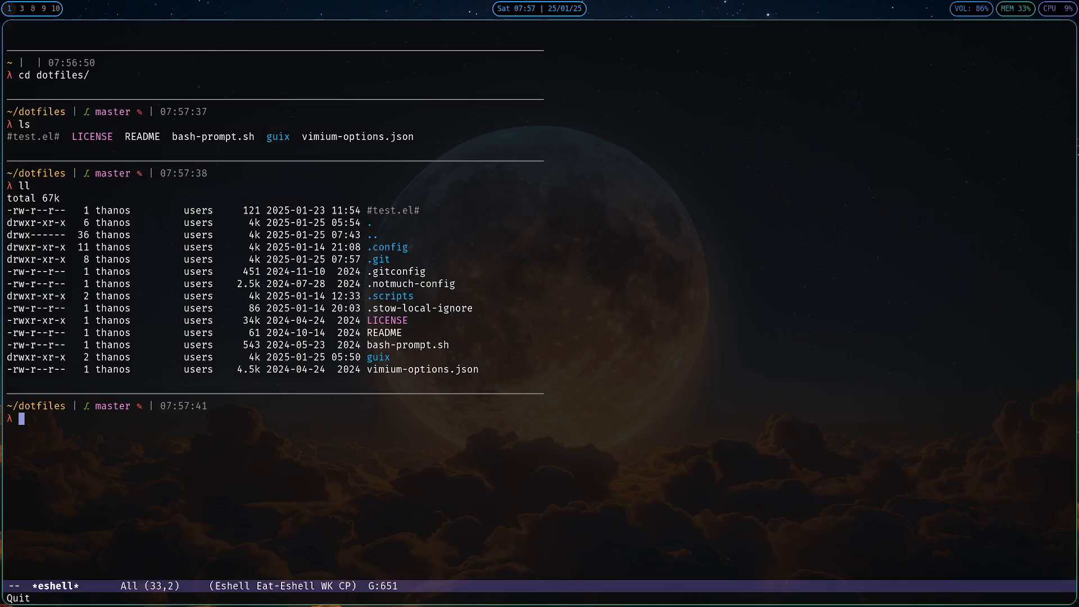
Evaluate '+ 1 1 1 1' at the Eshell prompt to get 4.
text(+ 1 1 1 1)
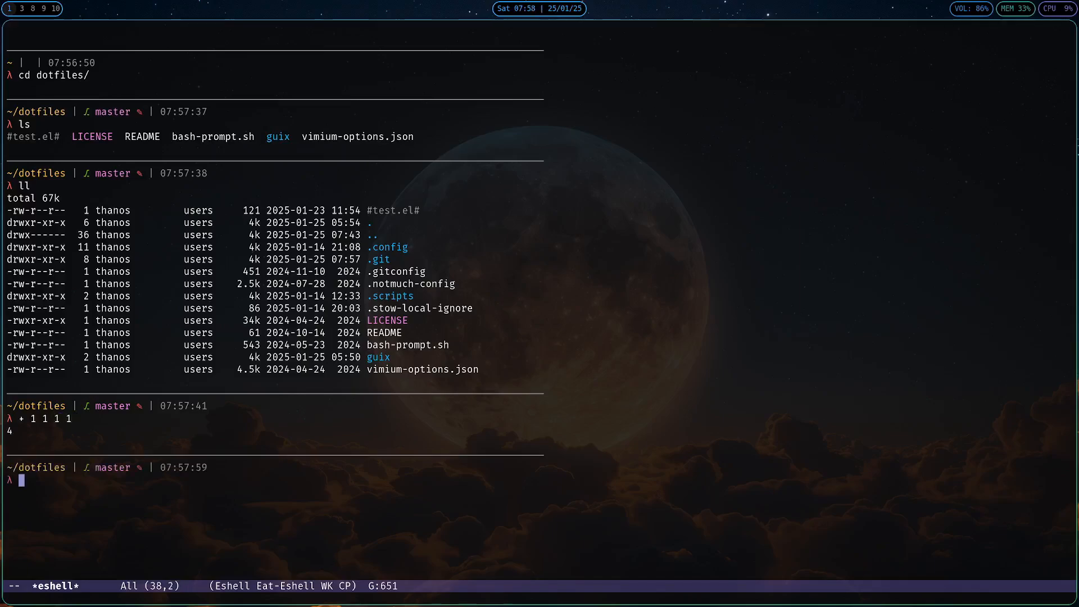
Evaluate '(* 123 1)' in Eshell giving 123, and begin a yeetube-search command.
text(()
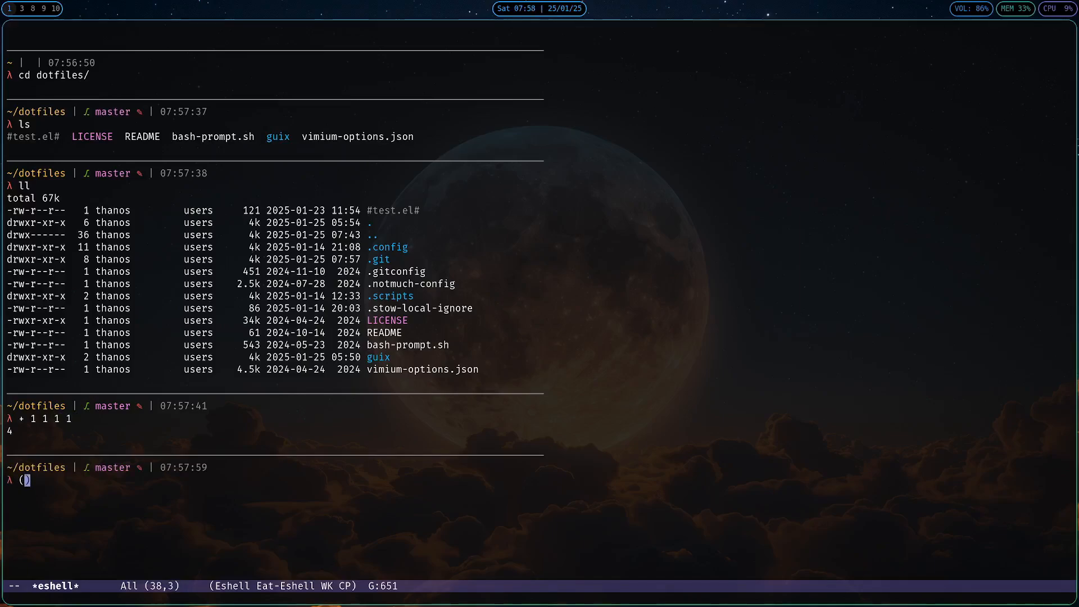
text(* 123 1)
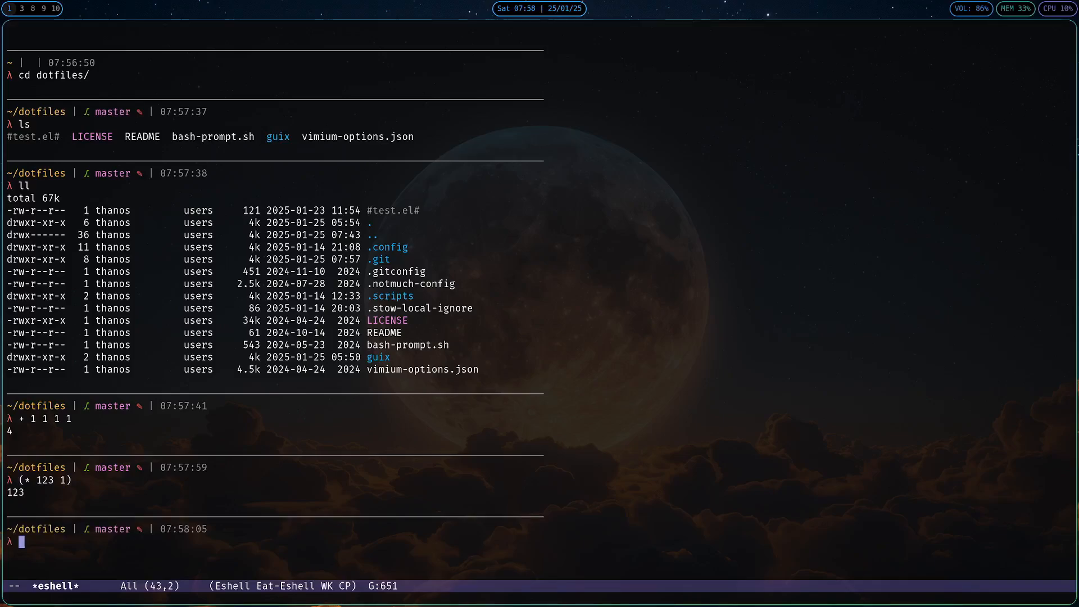
text(yeetube-search)
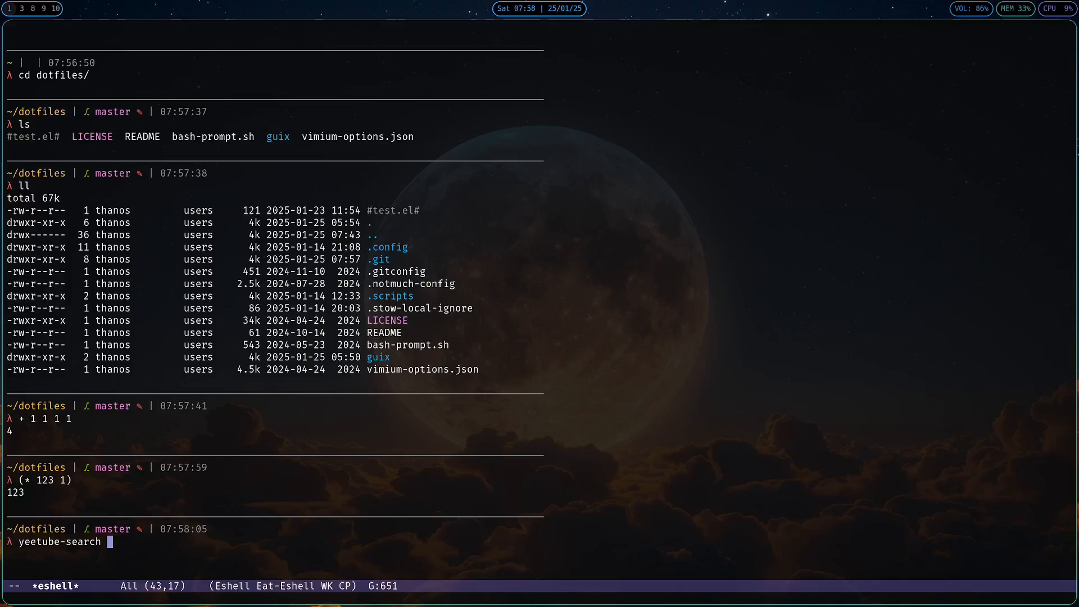
Run 'yeetube-search emacs' from Eshell to search YouTube for emacs.
text(emacs)
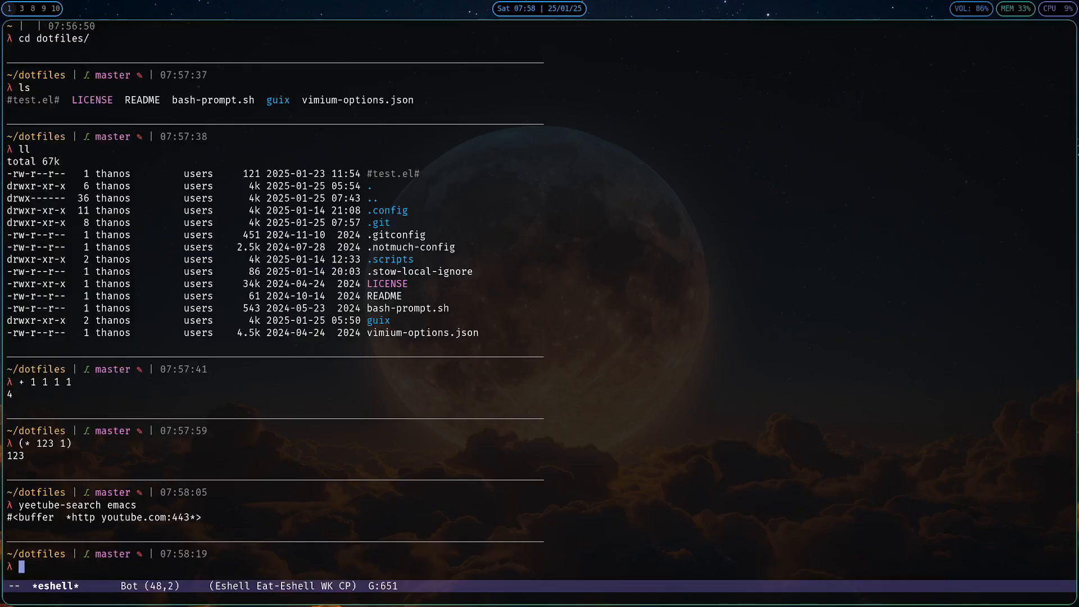
Run 'eww stallman.org' to browse the site in eww, then enter htop.
text(eww)
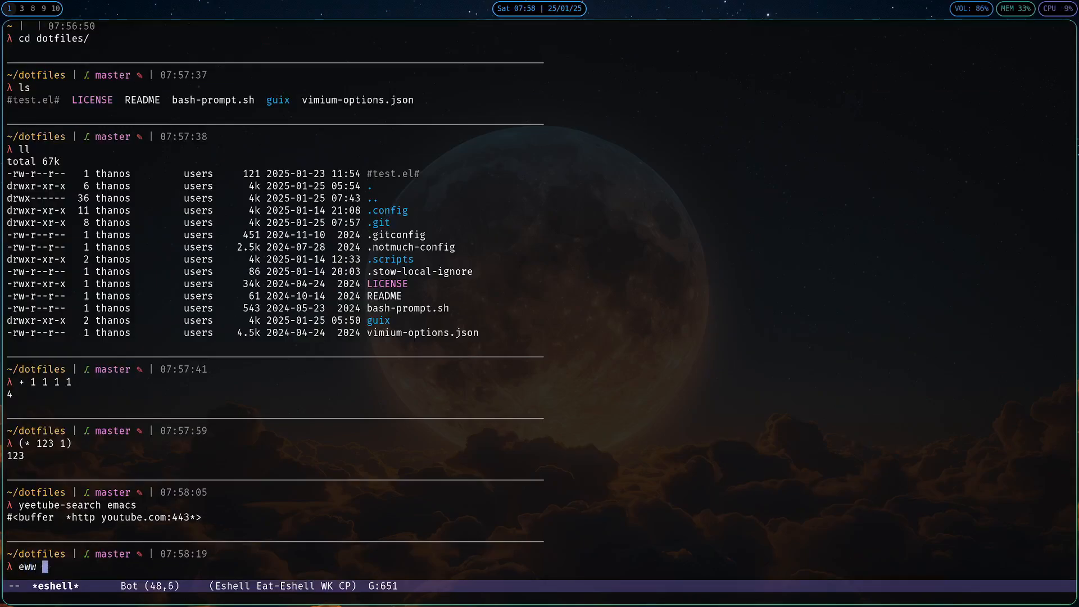
text(sta)
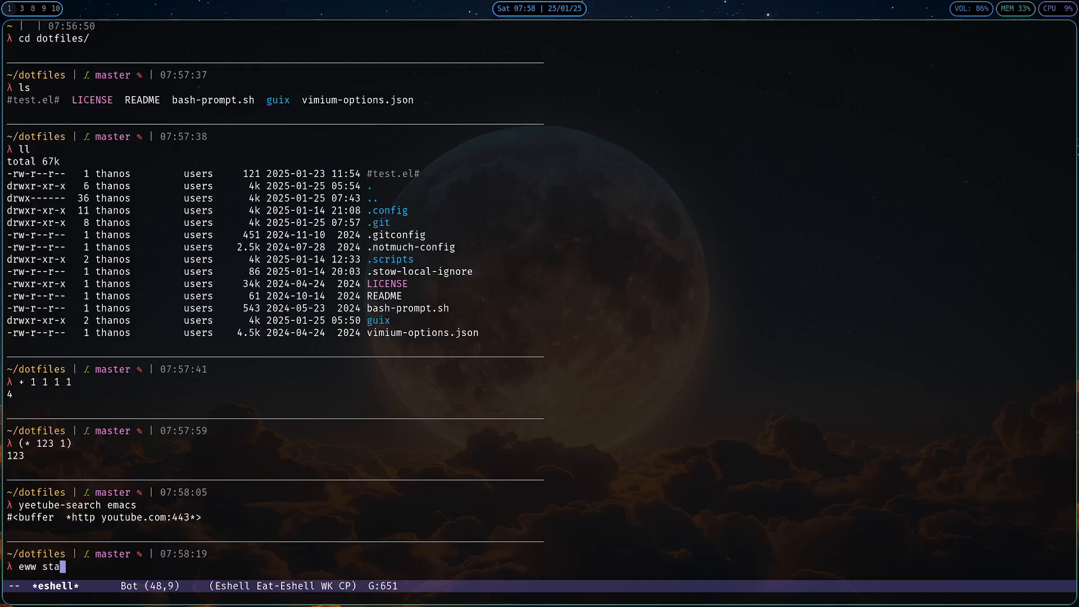
text(llman.org)
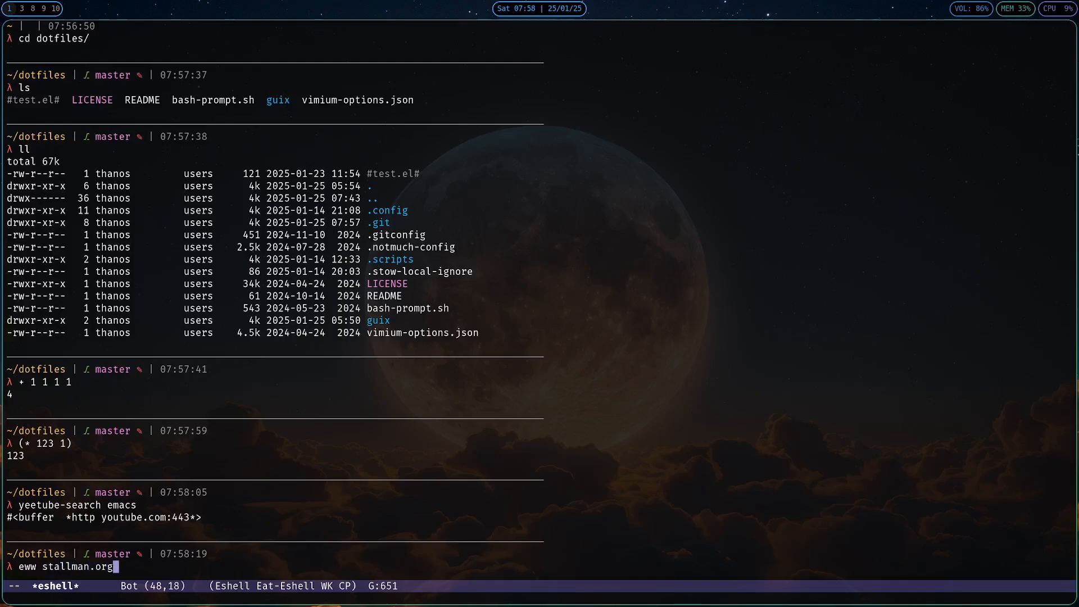
key(Return)
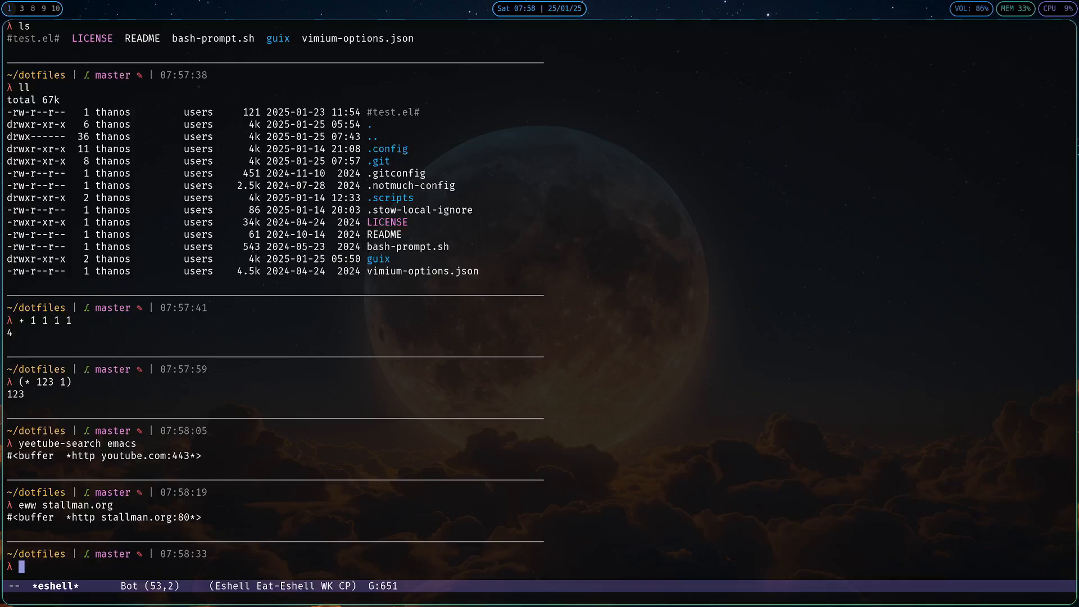
text(htop)
text(ssh thanos@th)
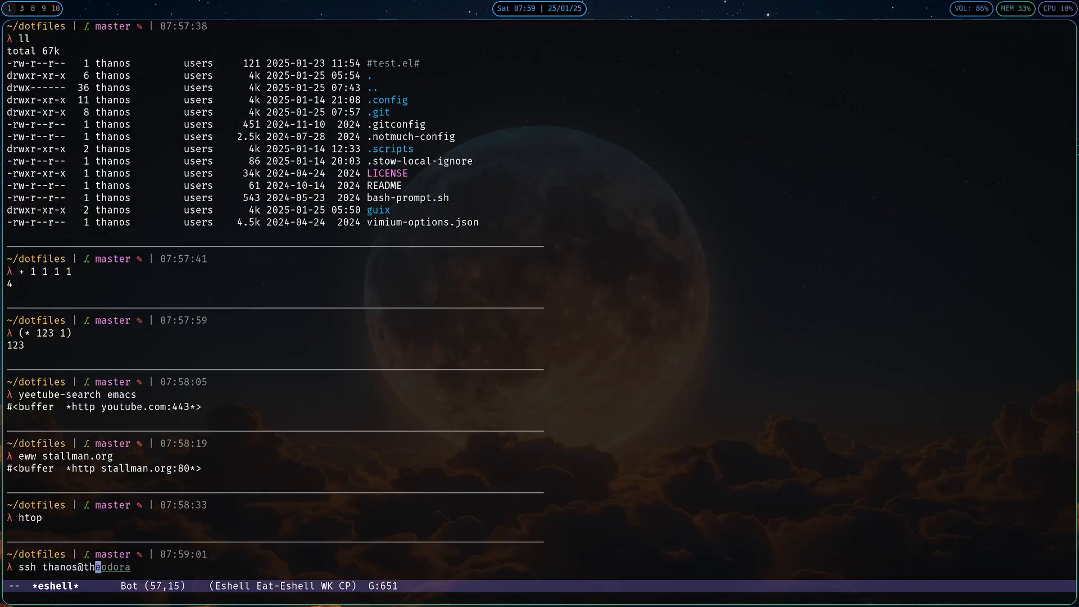
Run 'ssh thanos@theodora' through eat to reach the remote prompt.
key(Return)
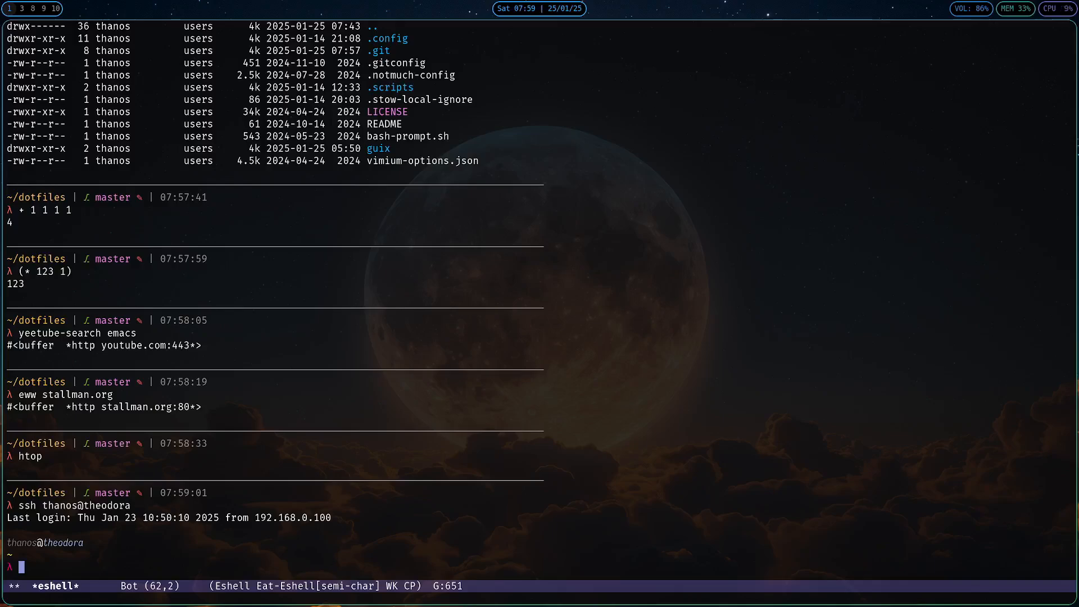
text(exit)
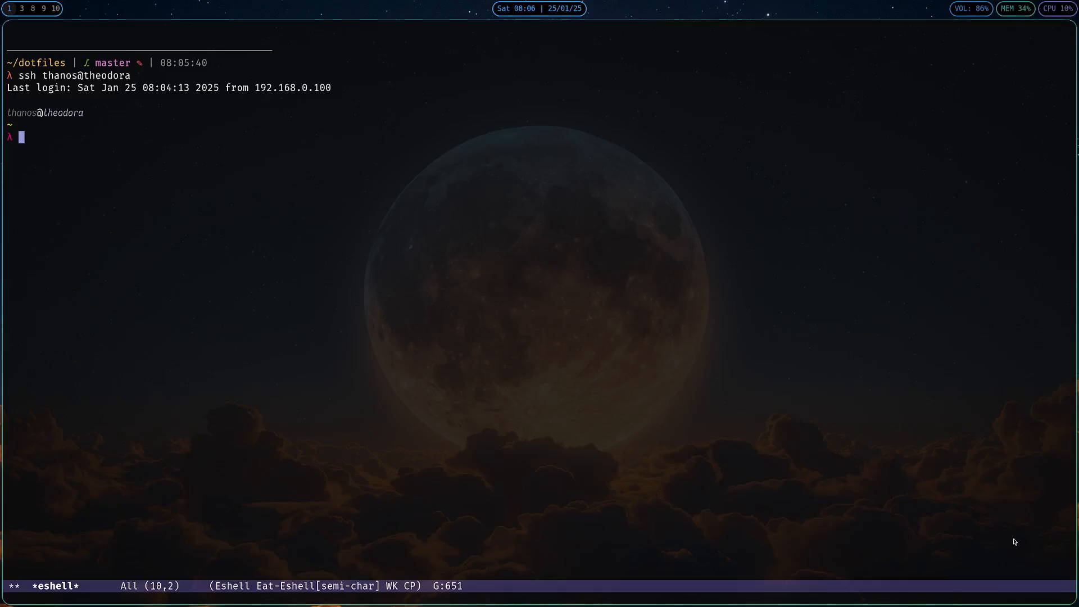
Toggle eat between emacs and semi-char modes, then 'exit' the ssh session to theodora.
key(ctrl+c)
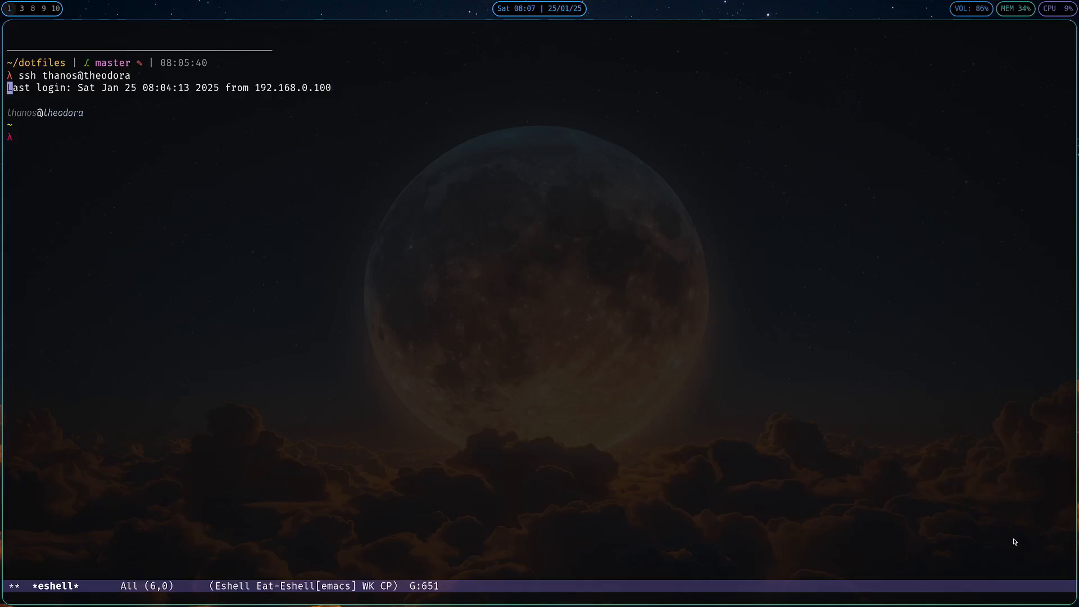
key(ctrl+c)
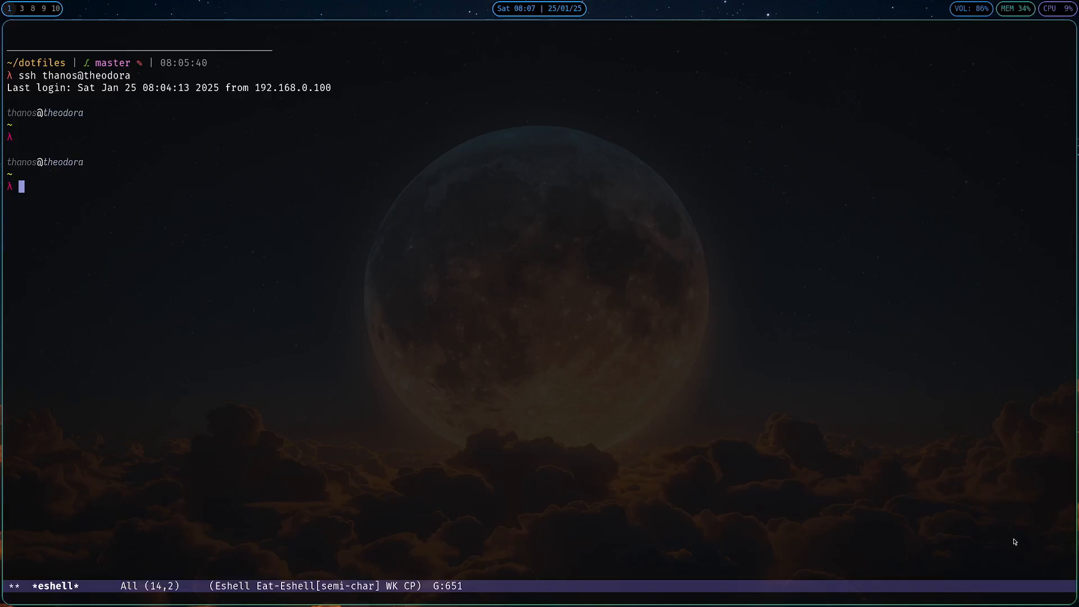
text(exit)
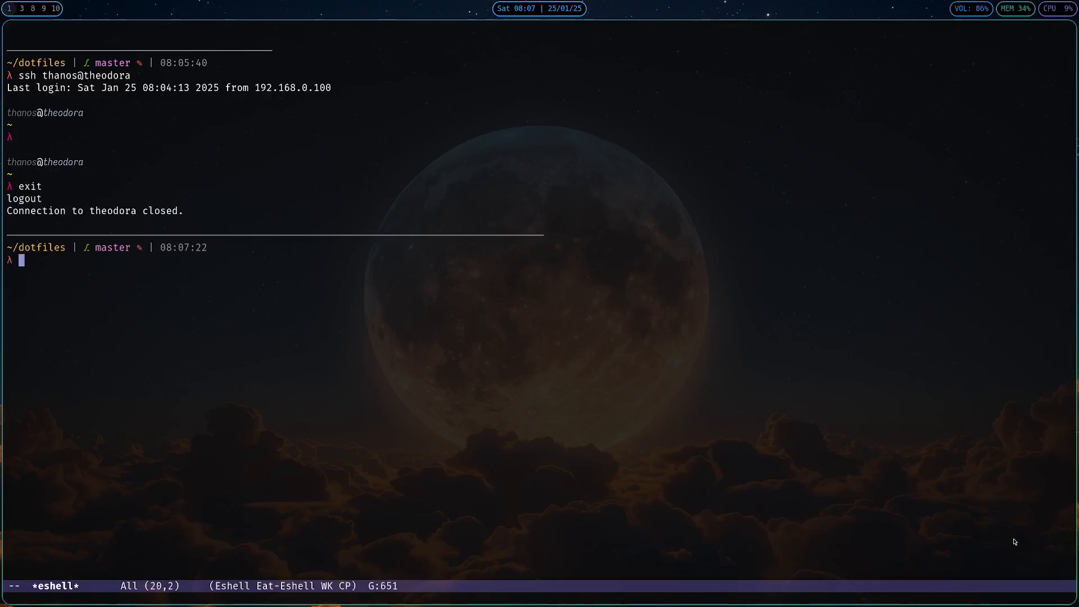
text(ls)
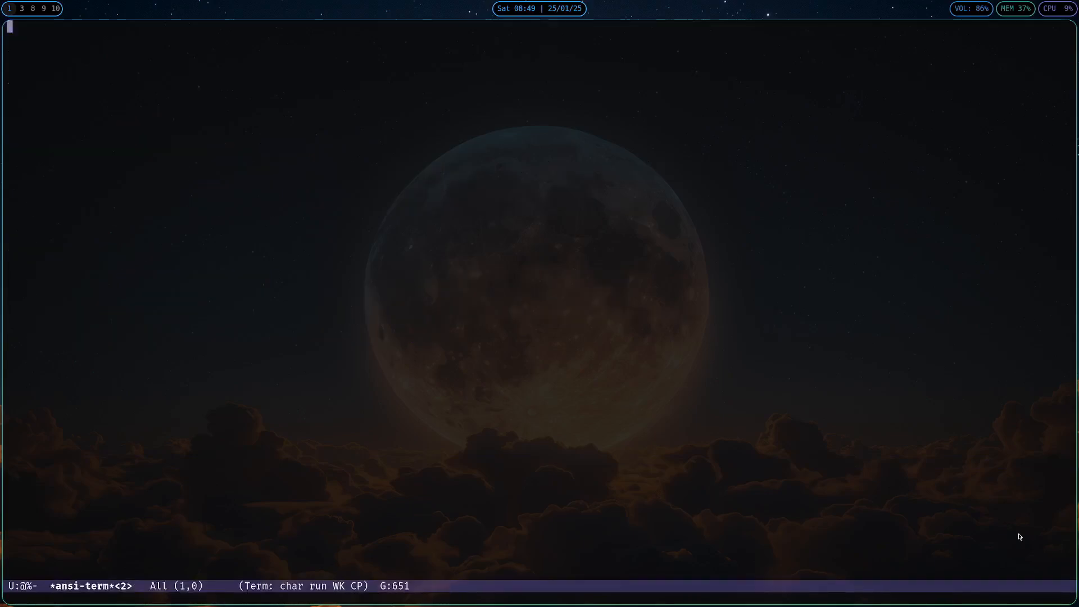
Run vi in ansi-term, cancel the C-x C-f prompt, then list dotfiles with ls.
text(vi)
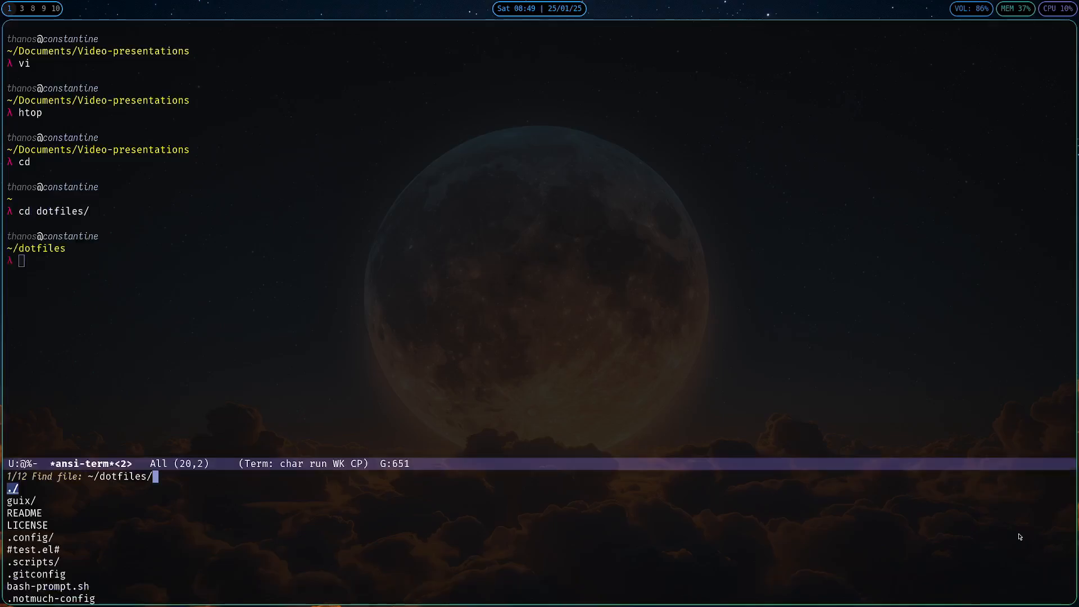
key(Escape)
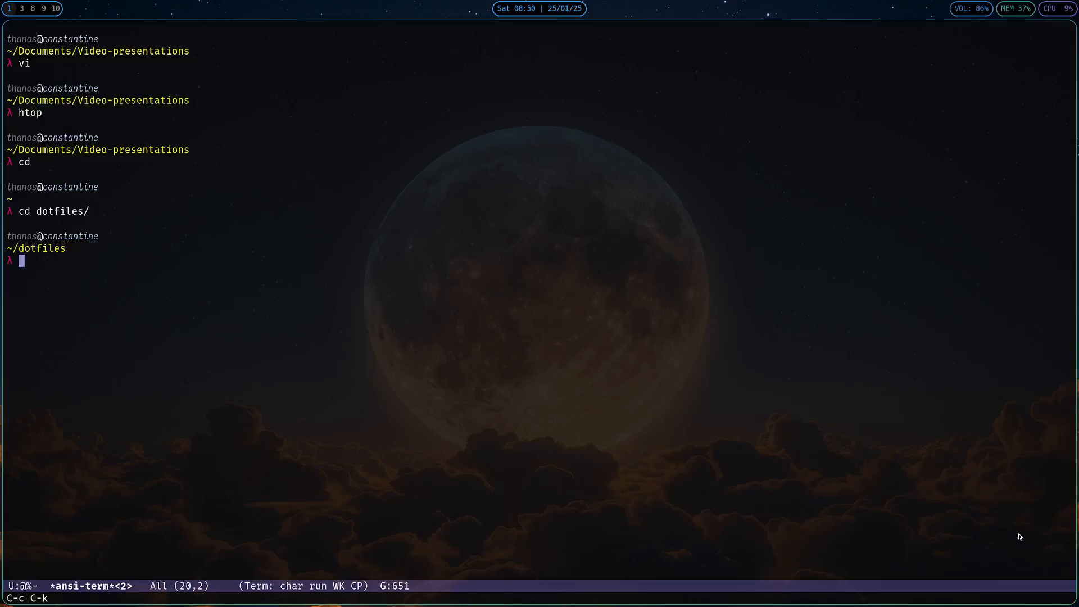
text(ls)
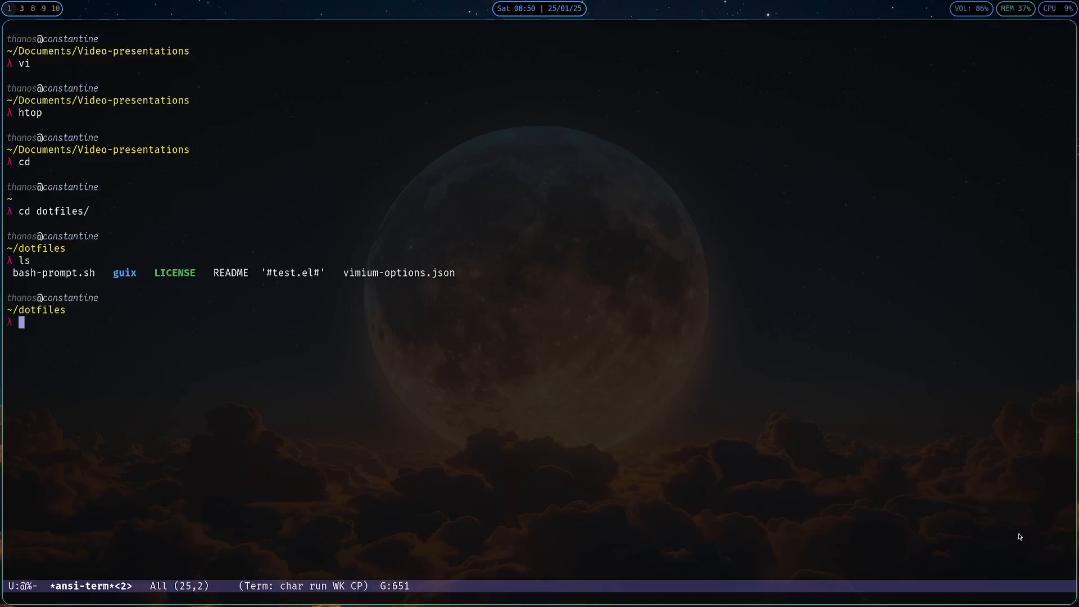